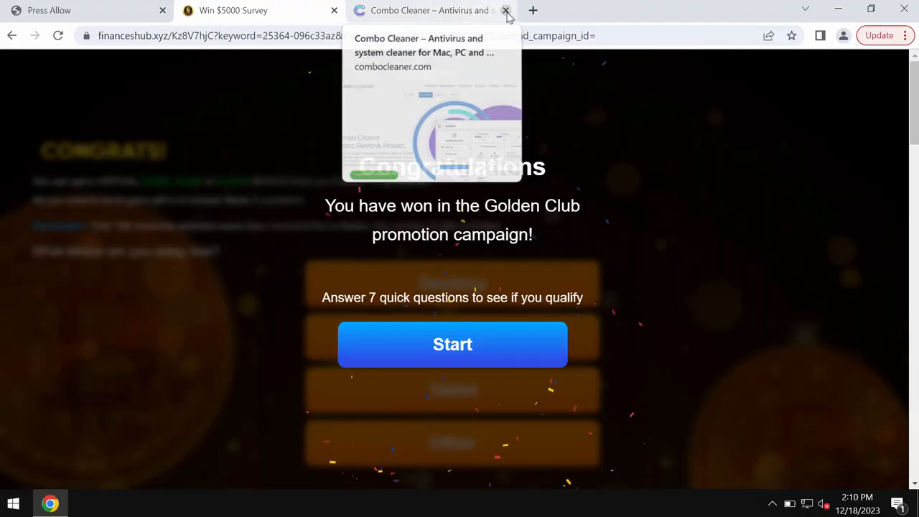
Step: Close the Combo Cleaner website tab, leaving the prize survey tabs open
left_click(506, 10)
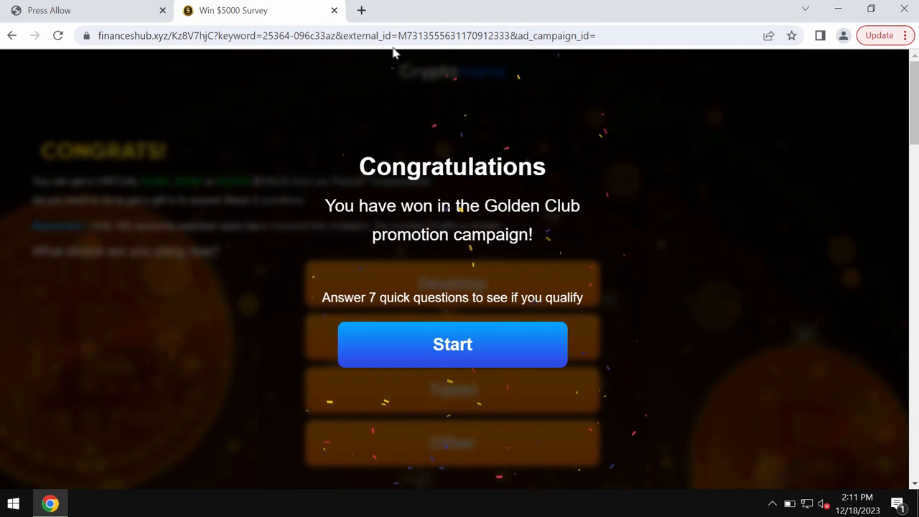
mouse_move(402, 188)
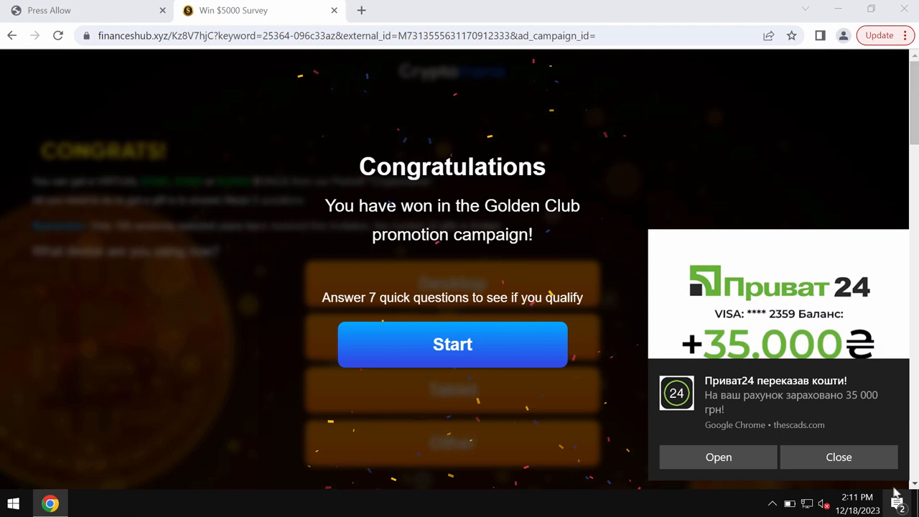
Step: Close Google Chrome to reveal the Windows desktop
left_click(898, 502)
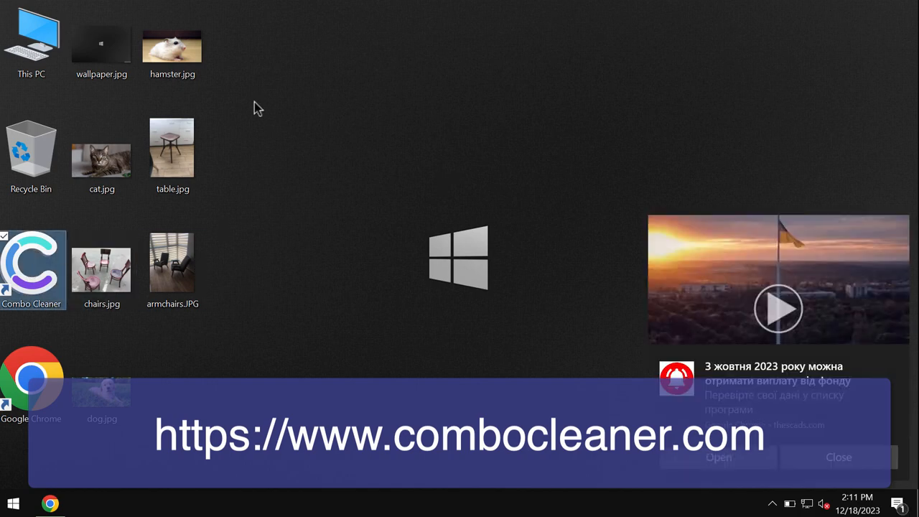
Step: Launch Combo Cleaner from its desktop shortcut to show the Dashboard
double_click(31, 269)
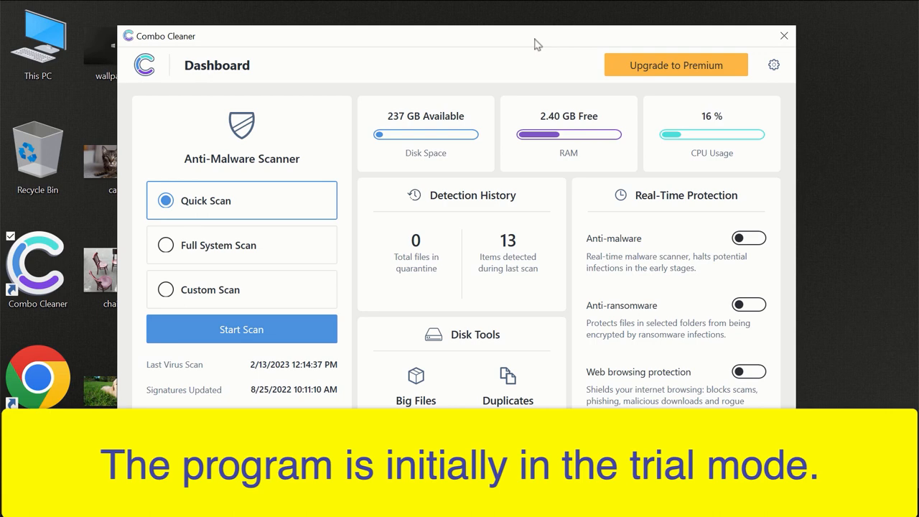
mouse_move(493, 41)
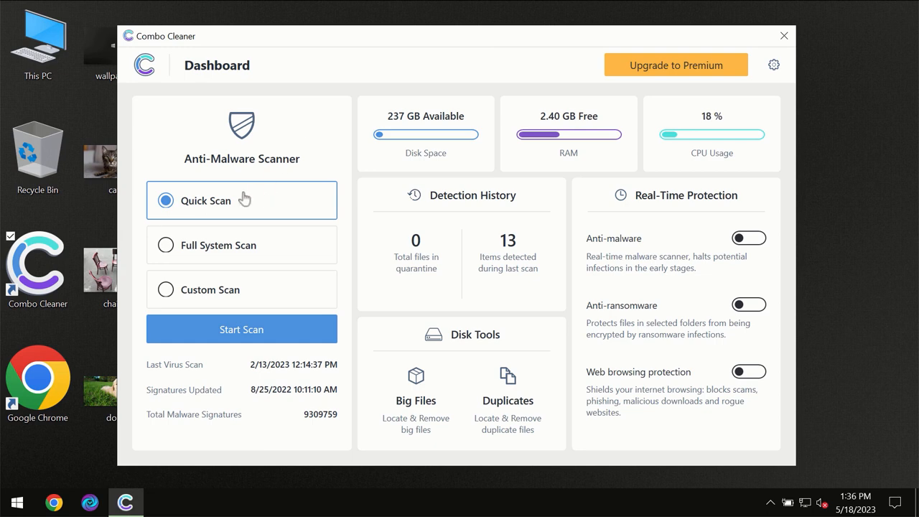
mouse_move(222, 214)
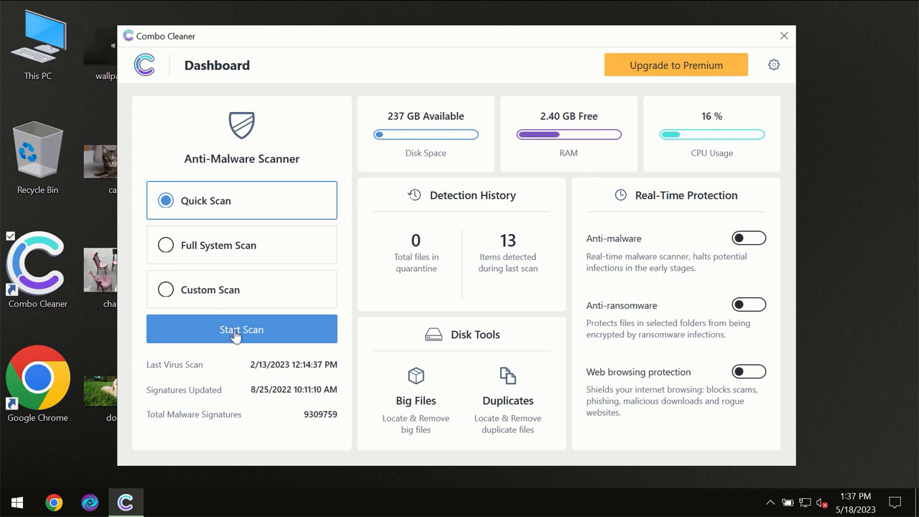
Step: Start a Quick Scan from the Combo Cleaner dashboard
left_click(241, 329)
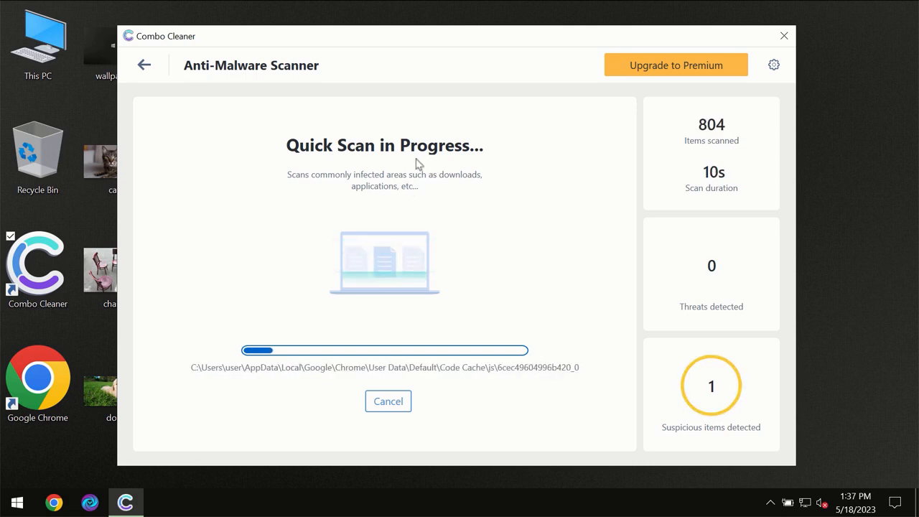
mouse_move(196, 124)
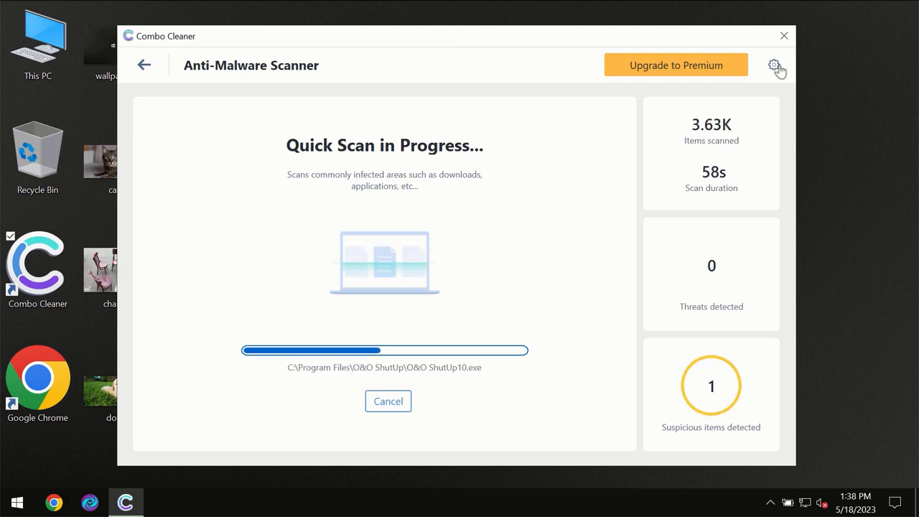
Step: Open Combo Cleaner's Settings, then return to the dashboard with the scan running
left_click(774, 65)
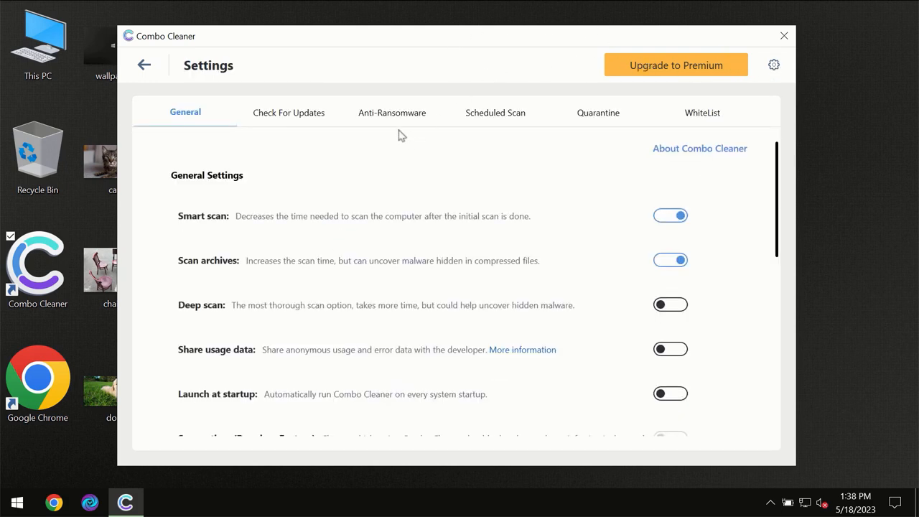
mouse_move(378, 127)
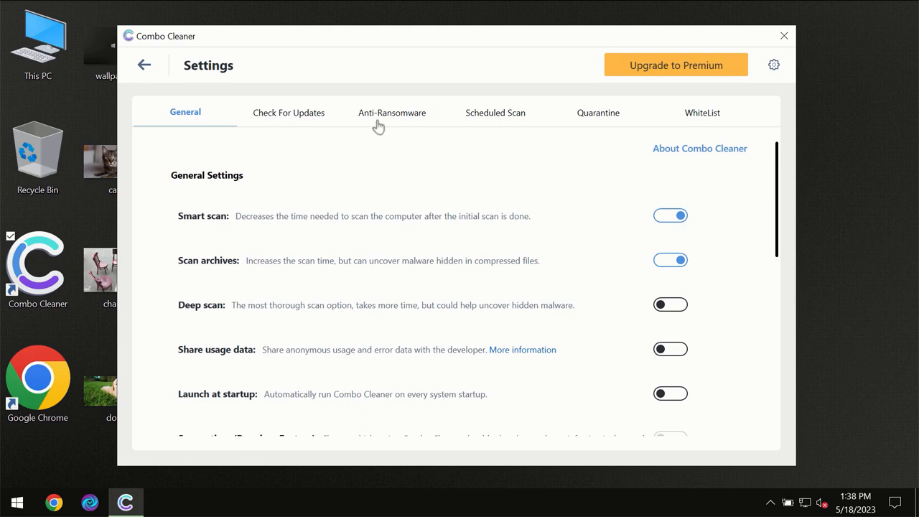
mouse_move(387, 118)
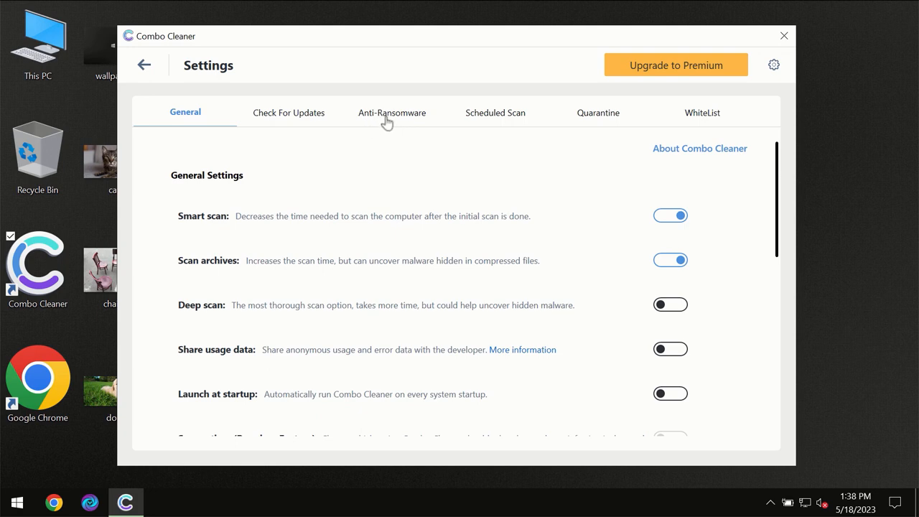
left_click(391, 113)
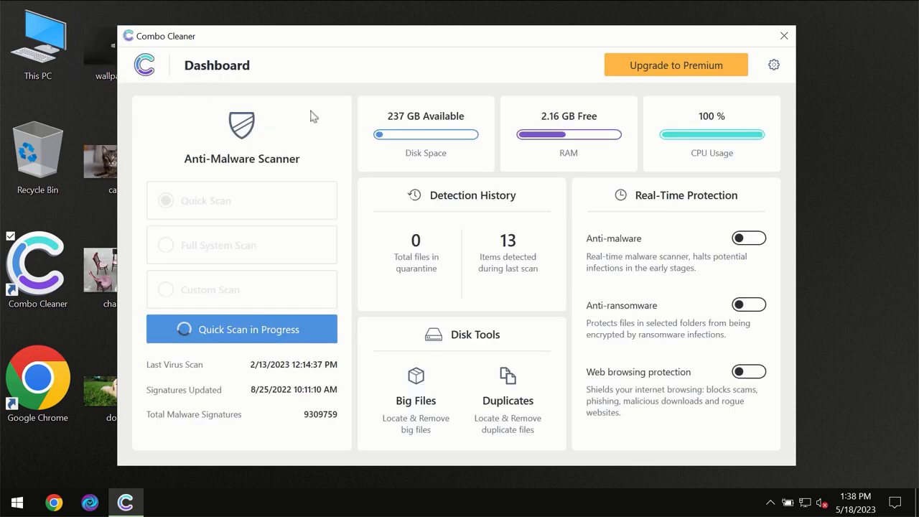
Step: View the Quick Scan results showing one adware threat, then open Upgrade to Premium
left_click(241, 328)
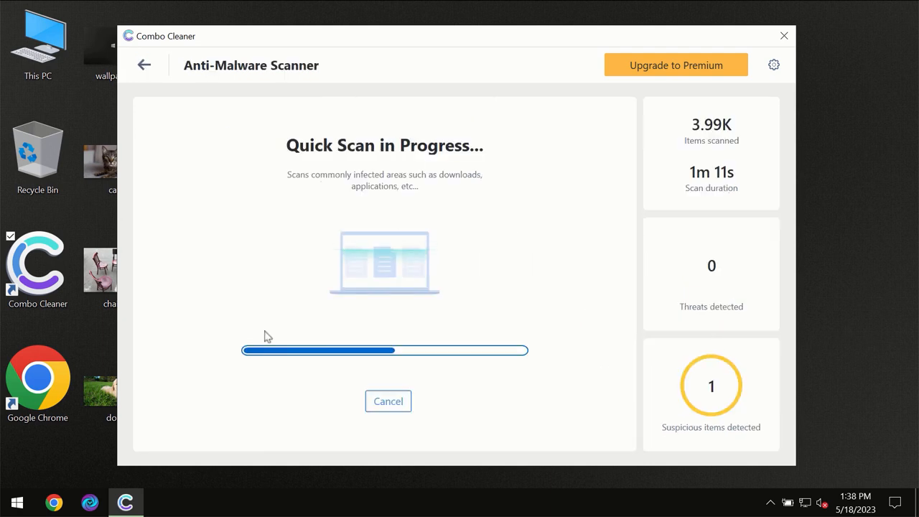
mouse_move(454, 201)
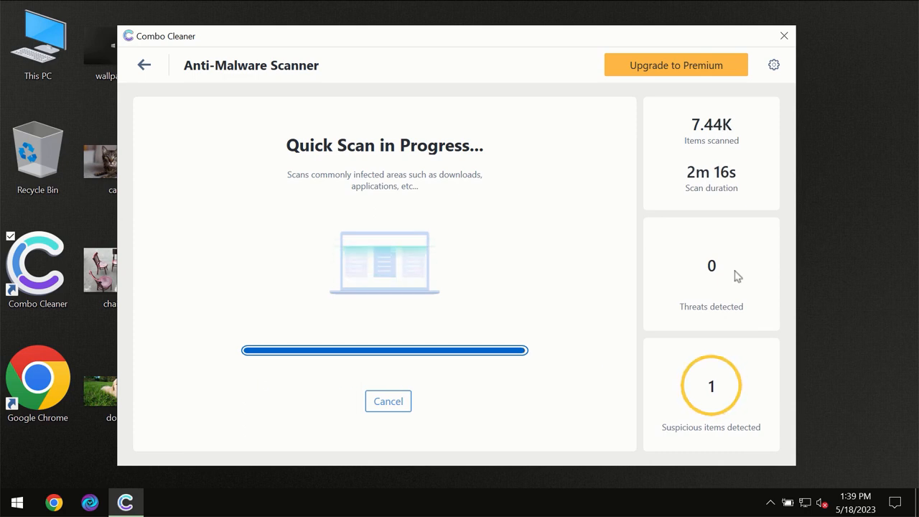
mouse_move(674, 260)
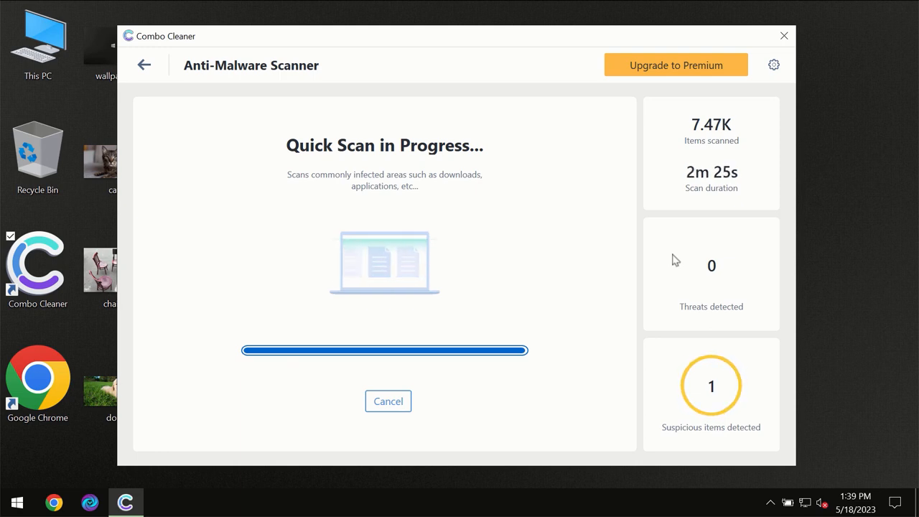
mouse_move(683, 78)
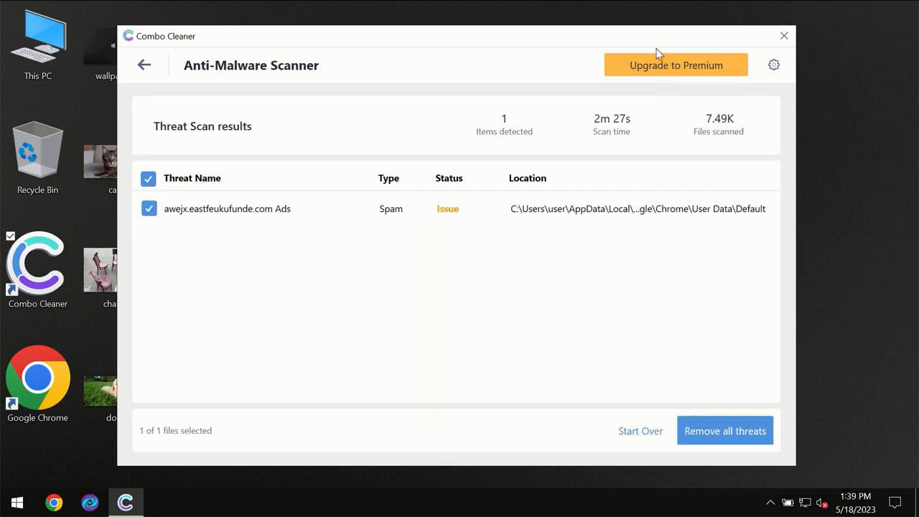
left_click(675, 65)
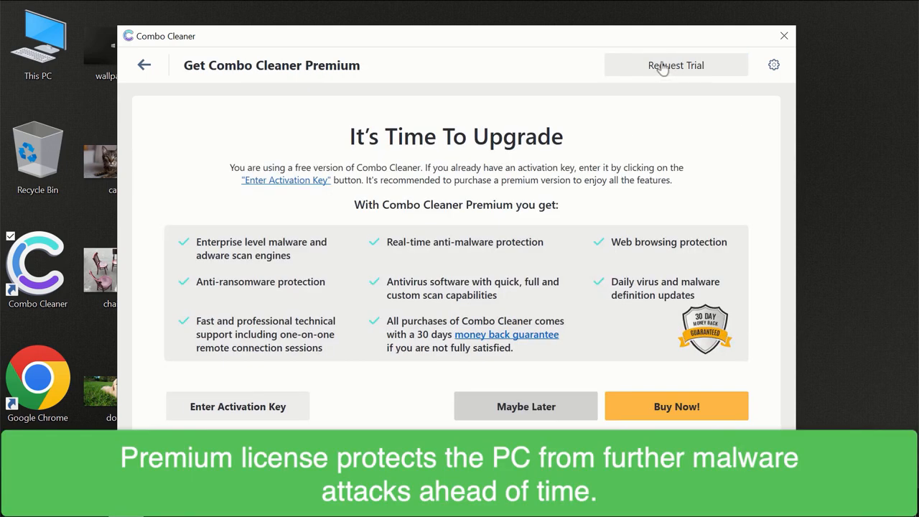